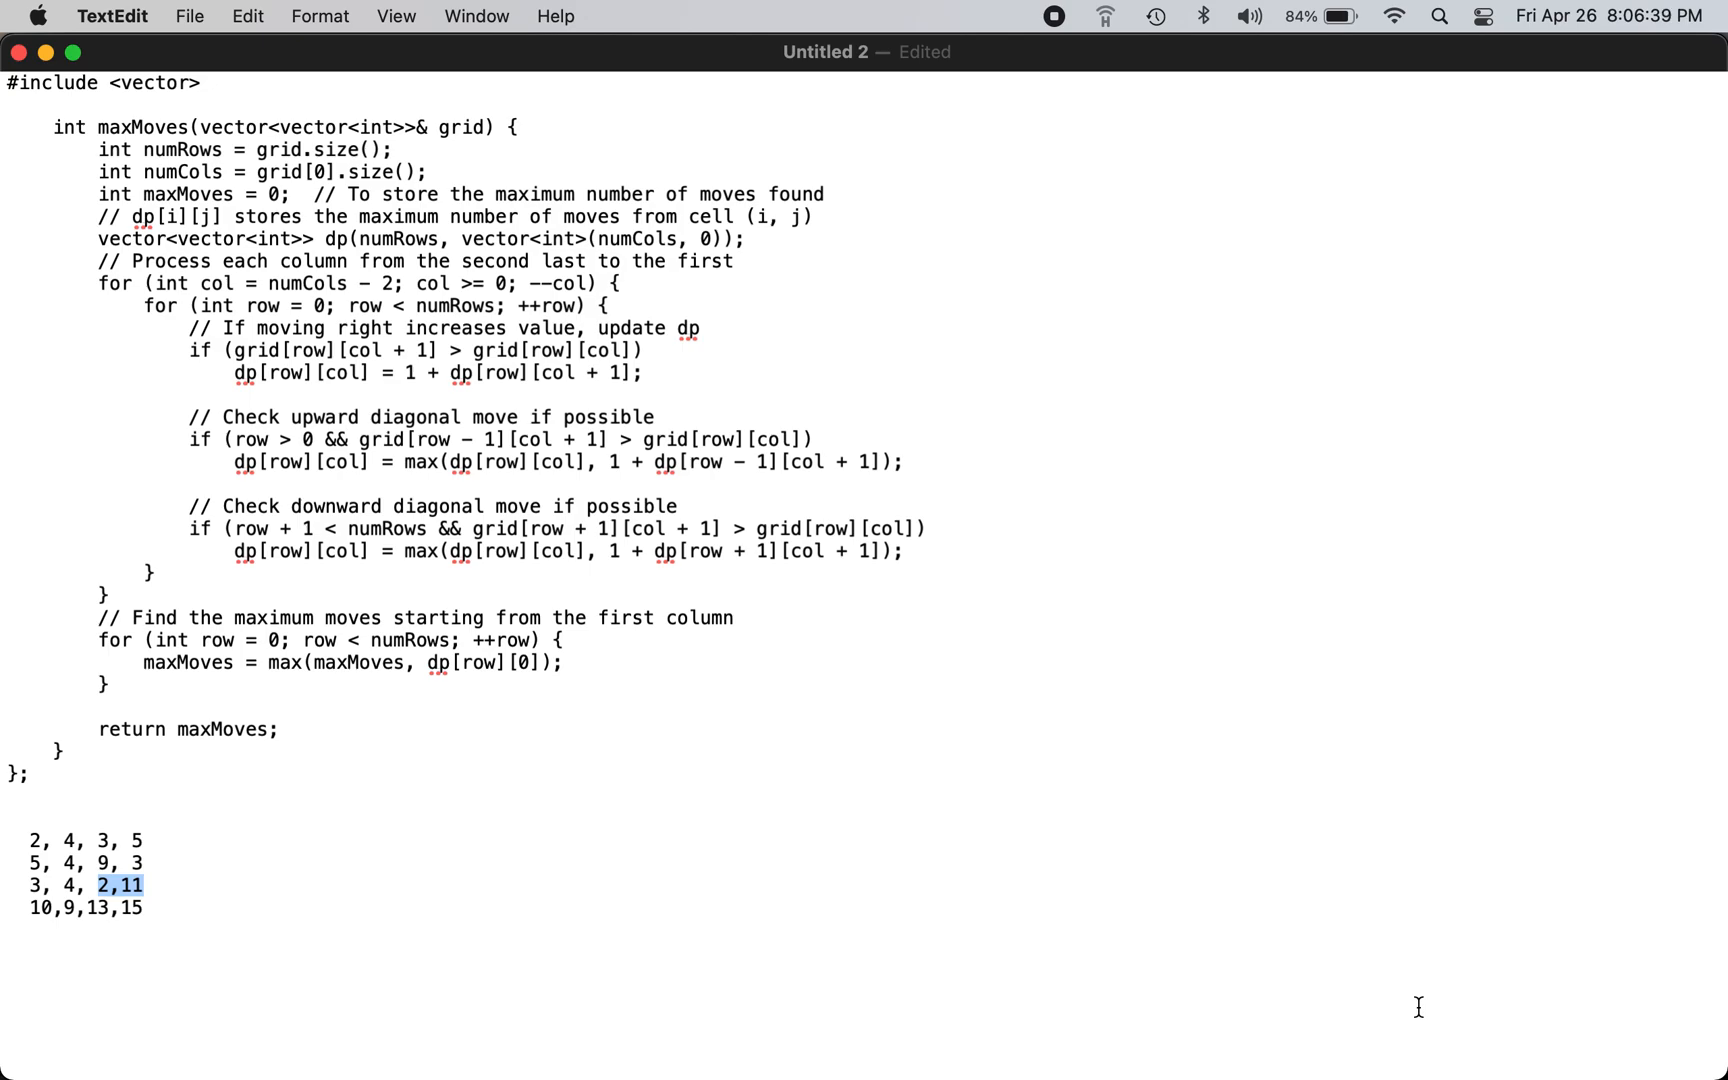
mouse_move(1226, 1076)
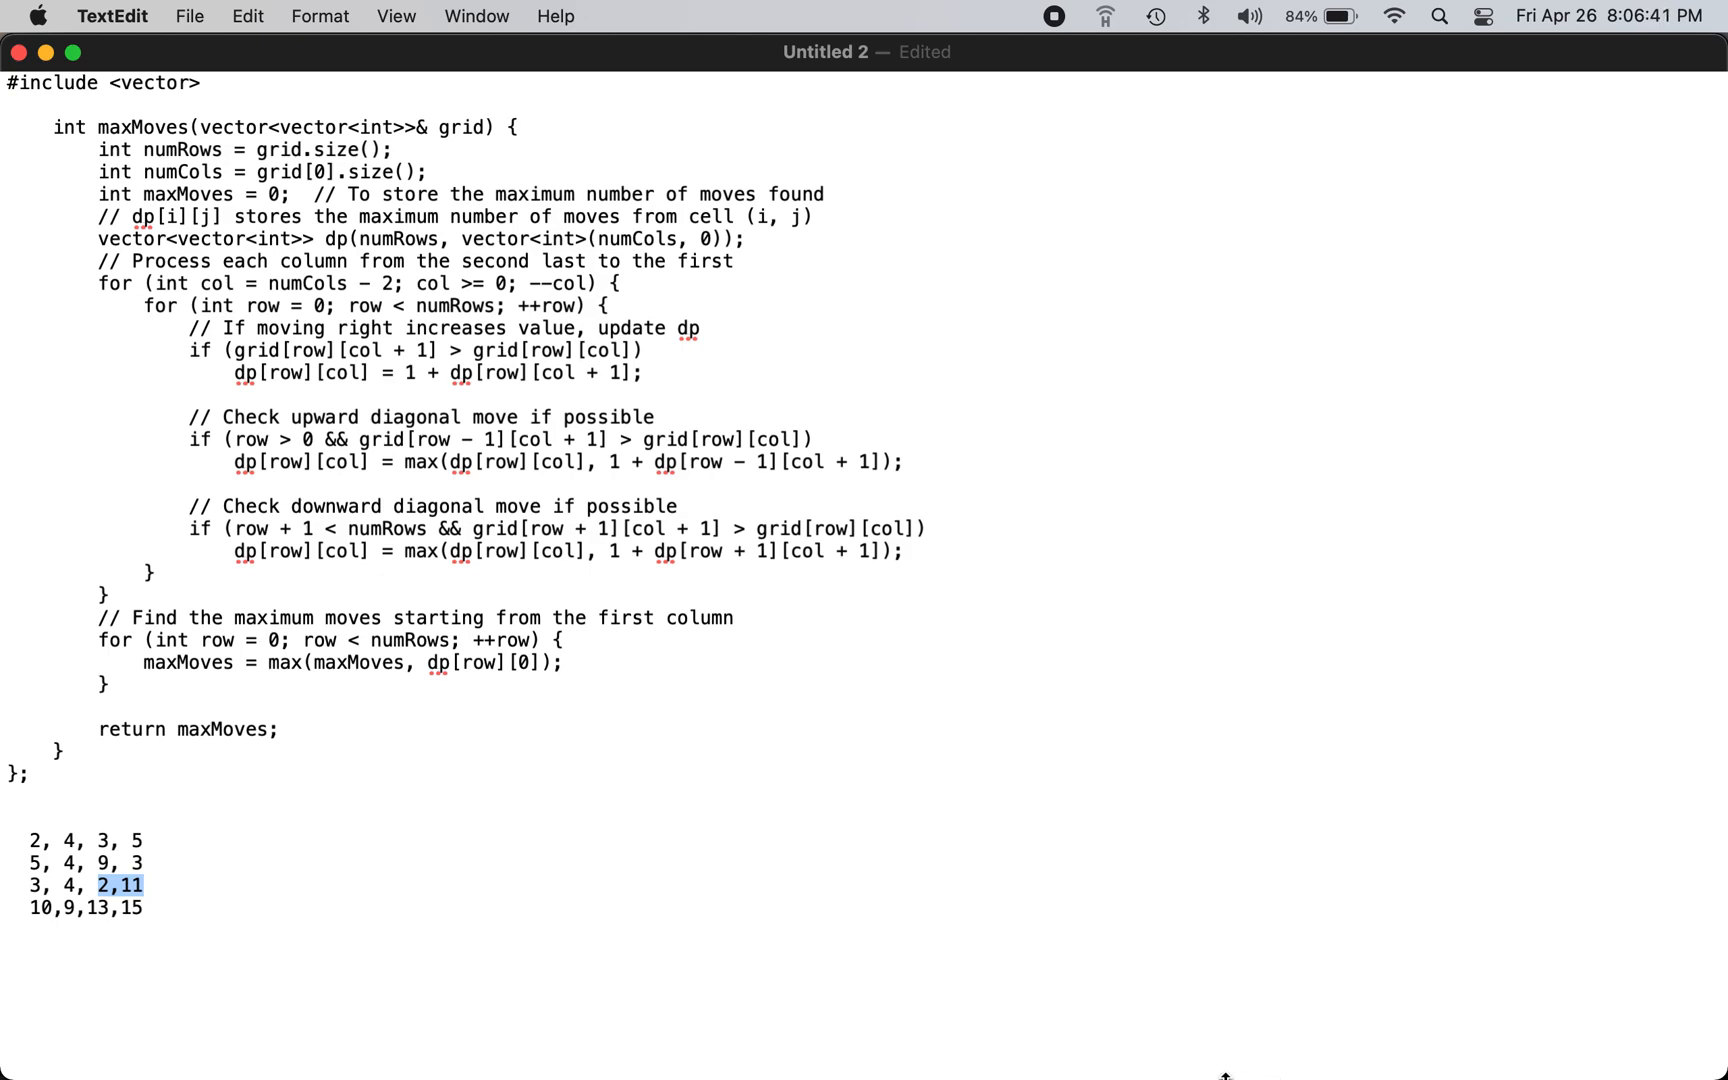
mouse_move(128, 762)
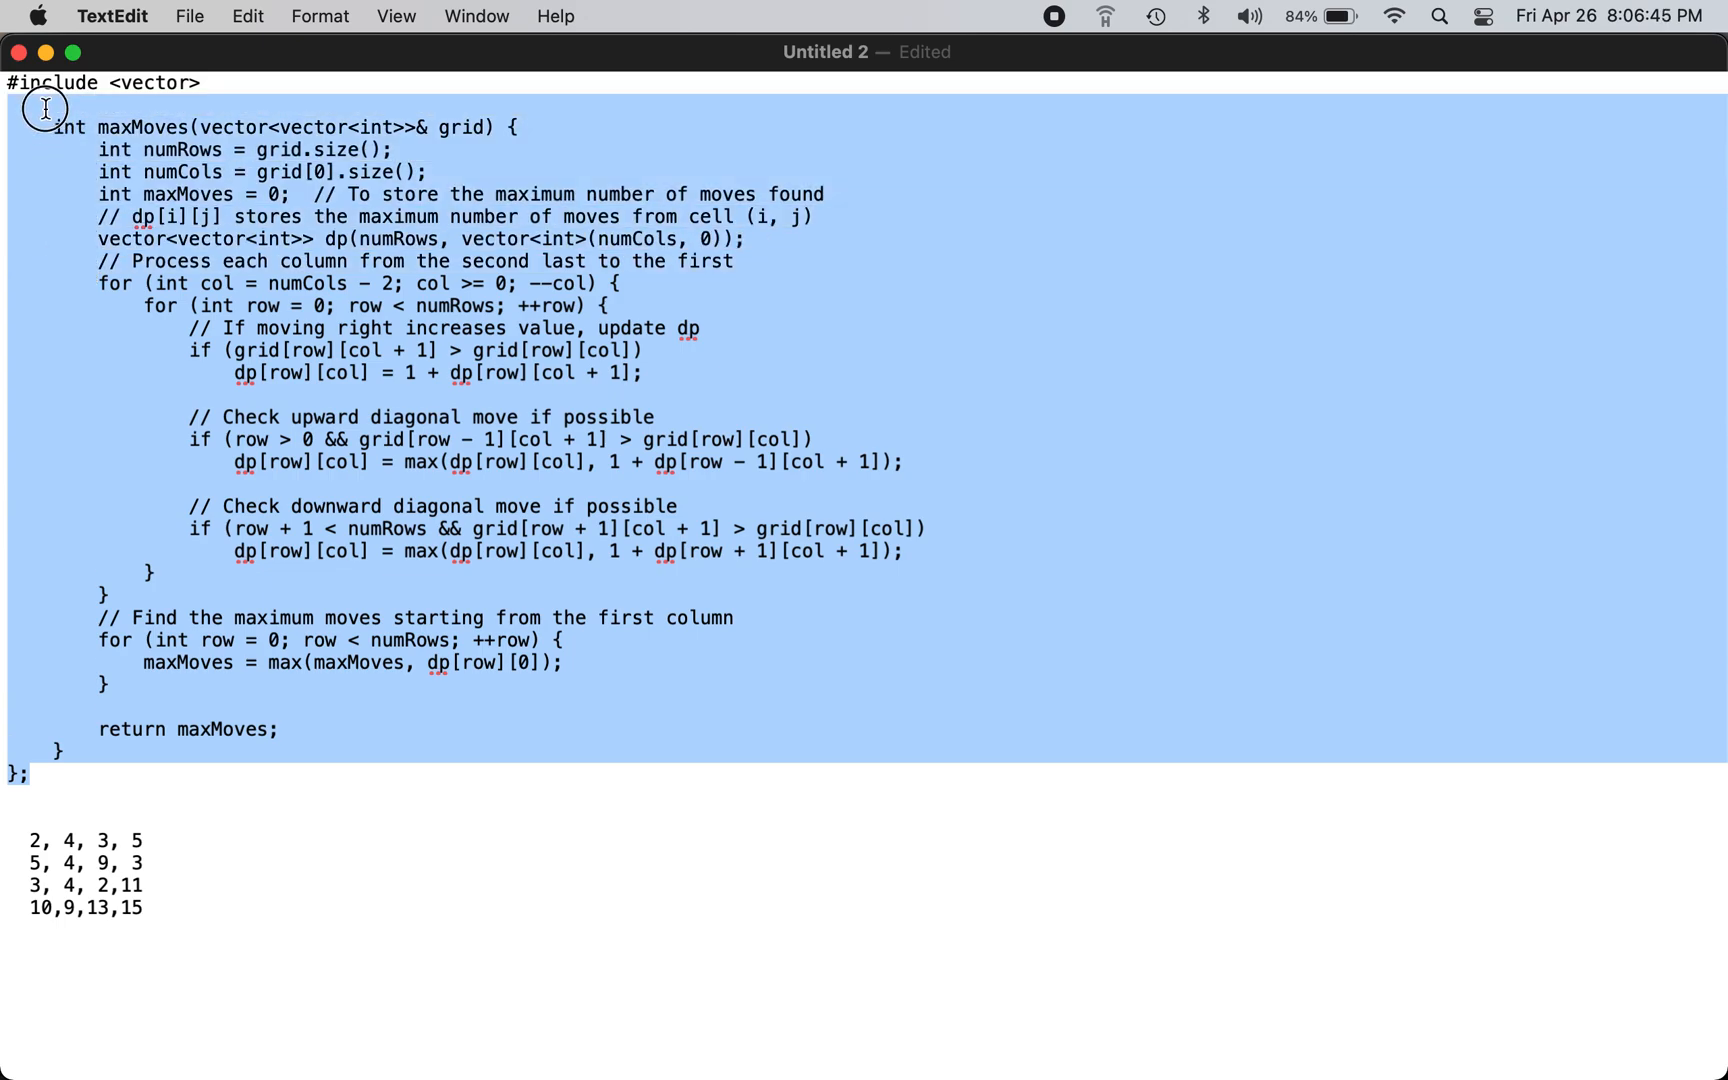
mouse_move(194, 1000)
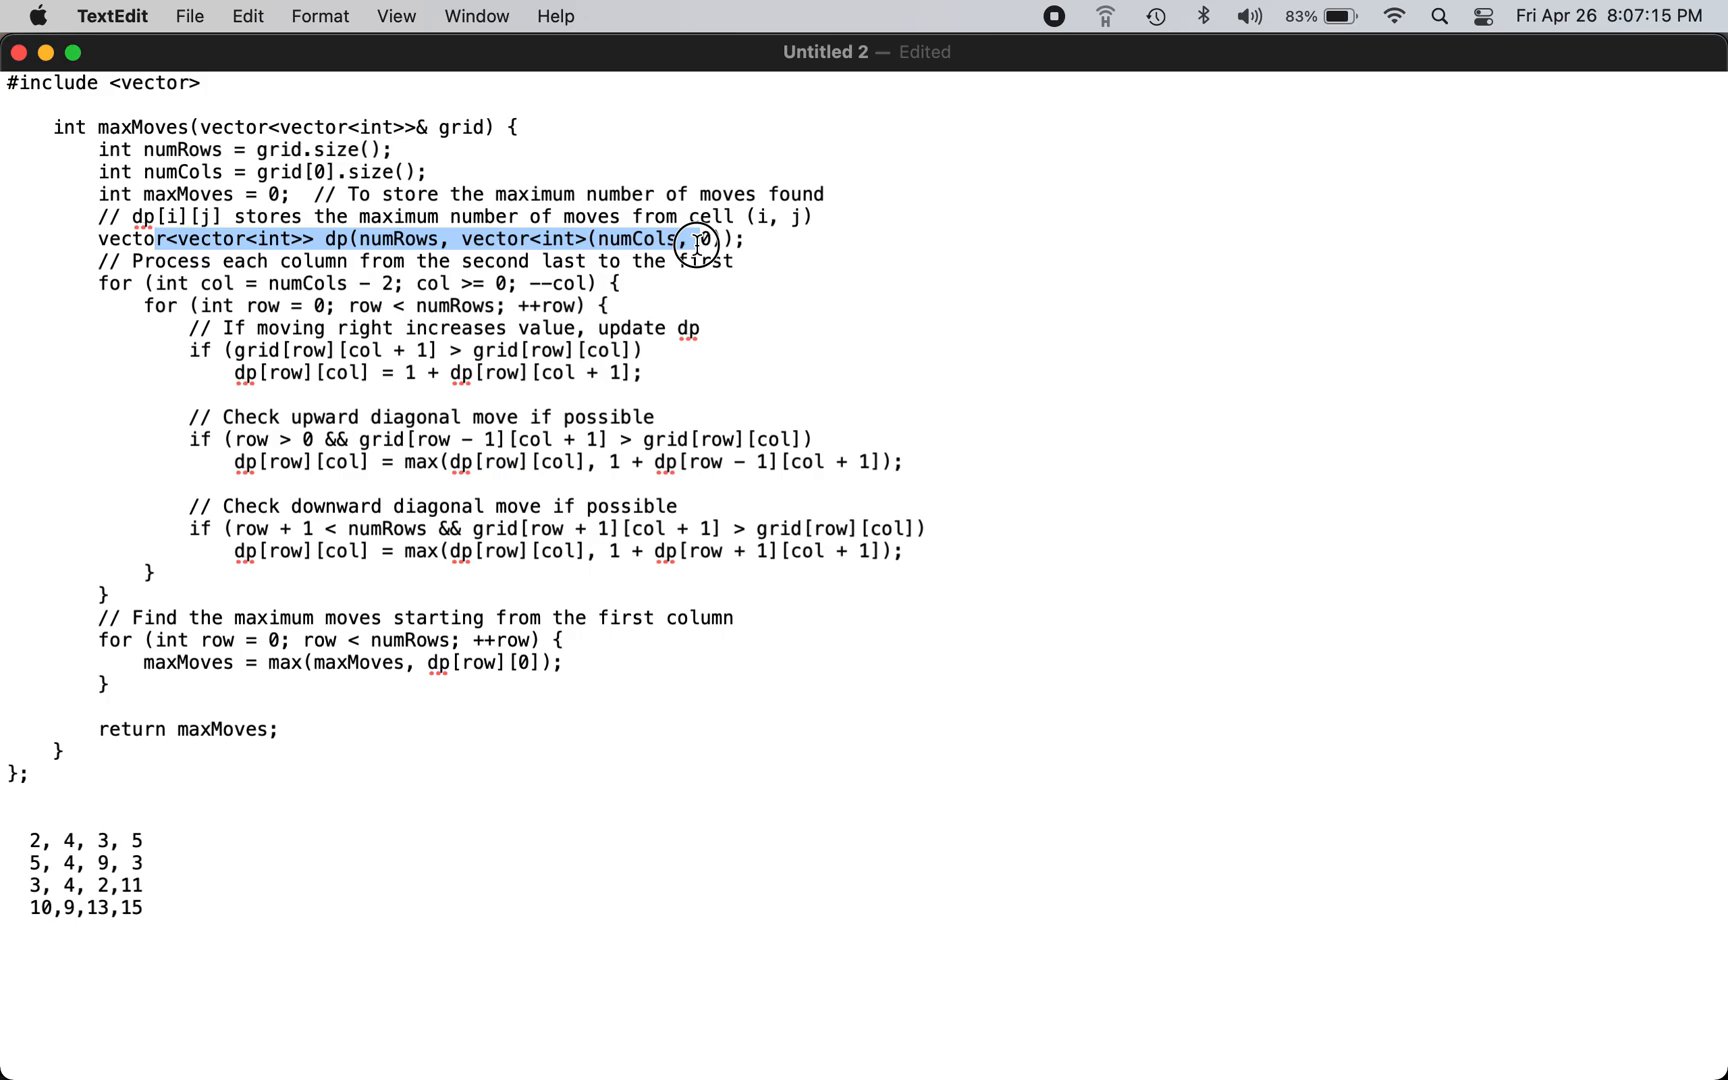
mouse_move(584, 292)
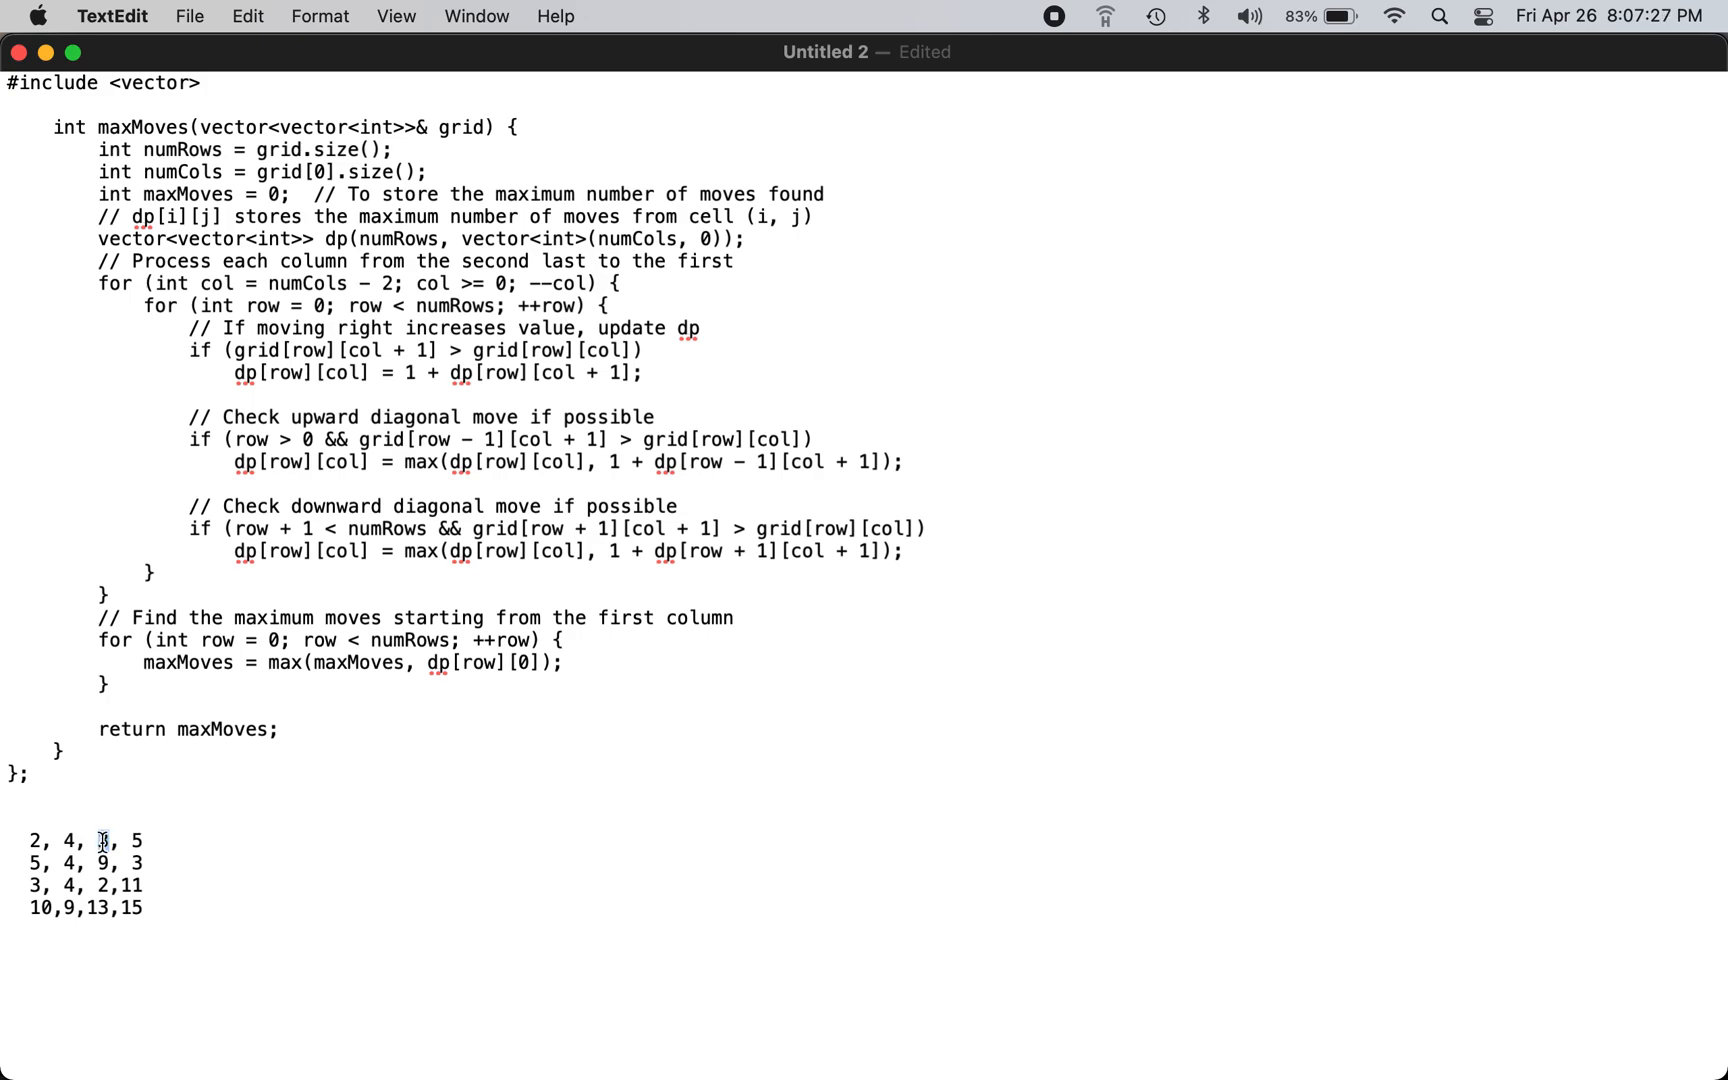
double_click(104, 840)
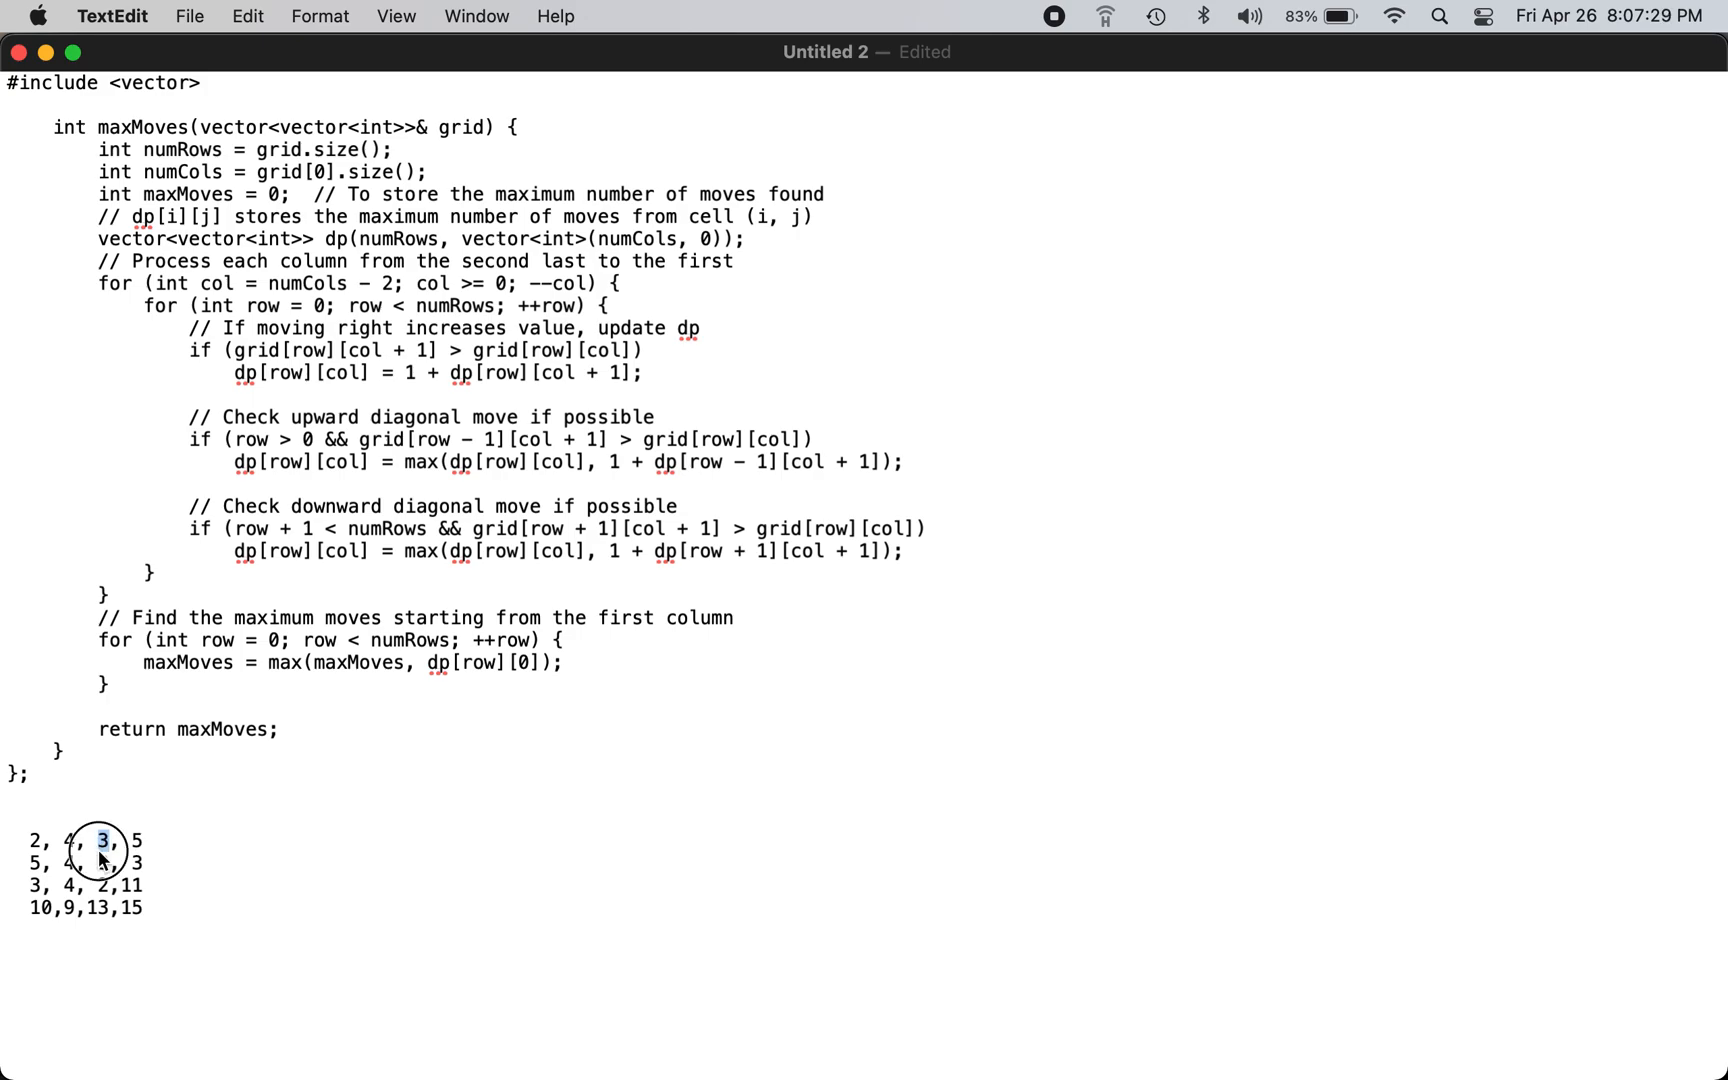
text(9)
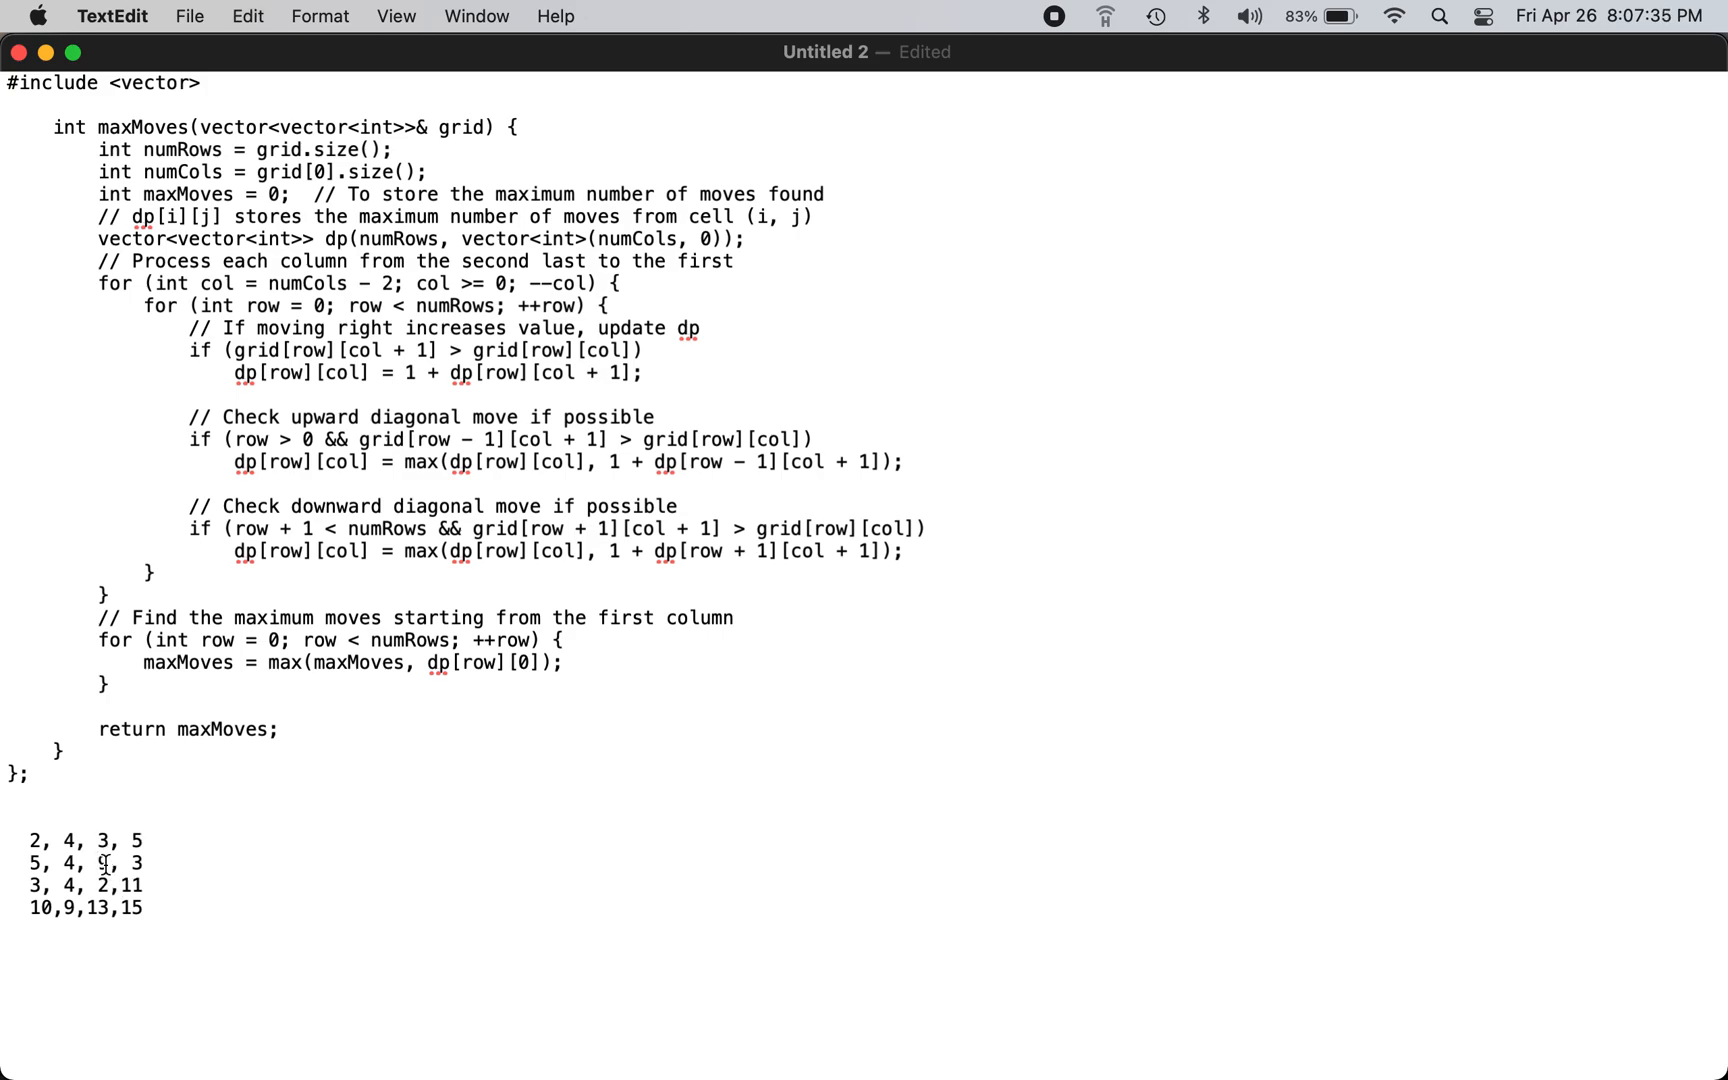
text(9)
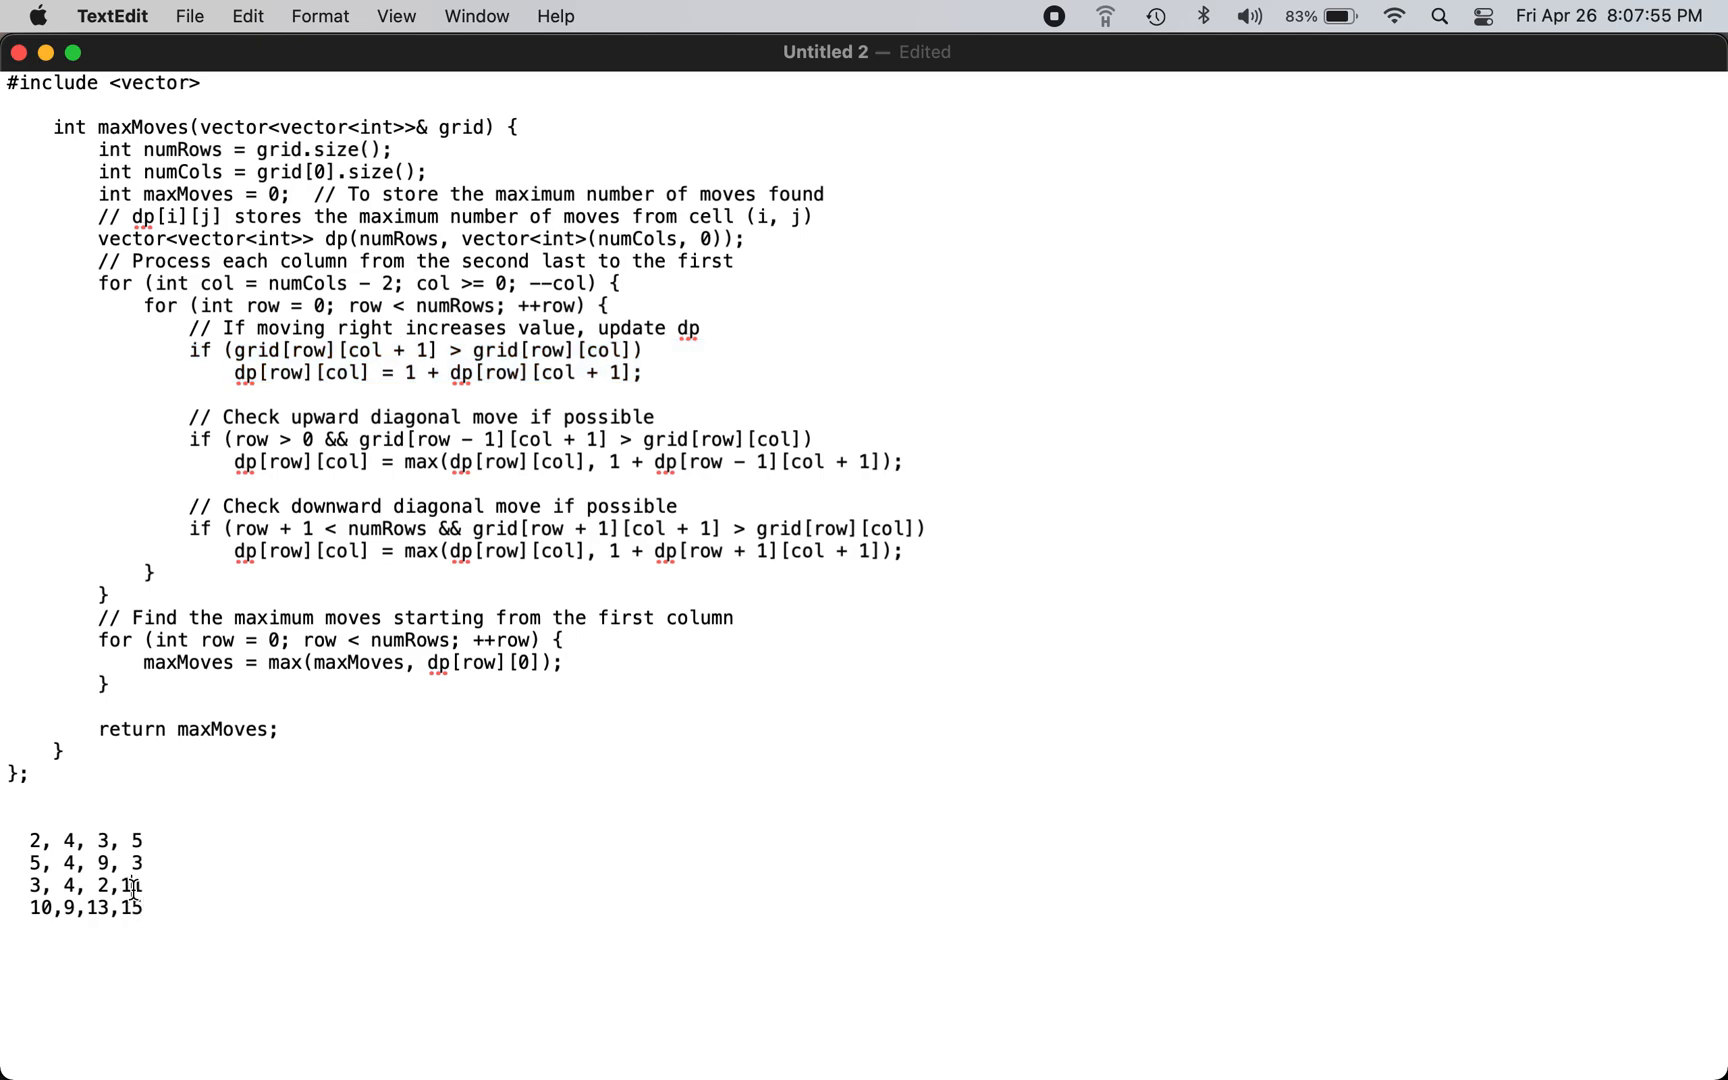
text(1)
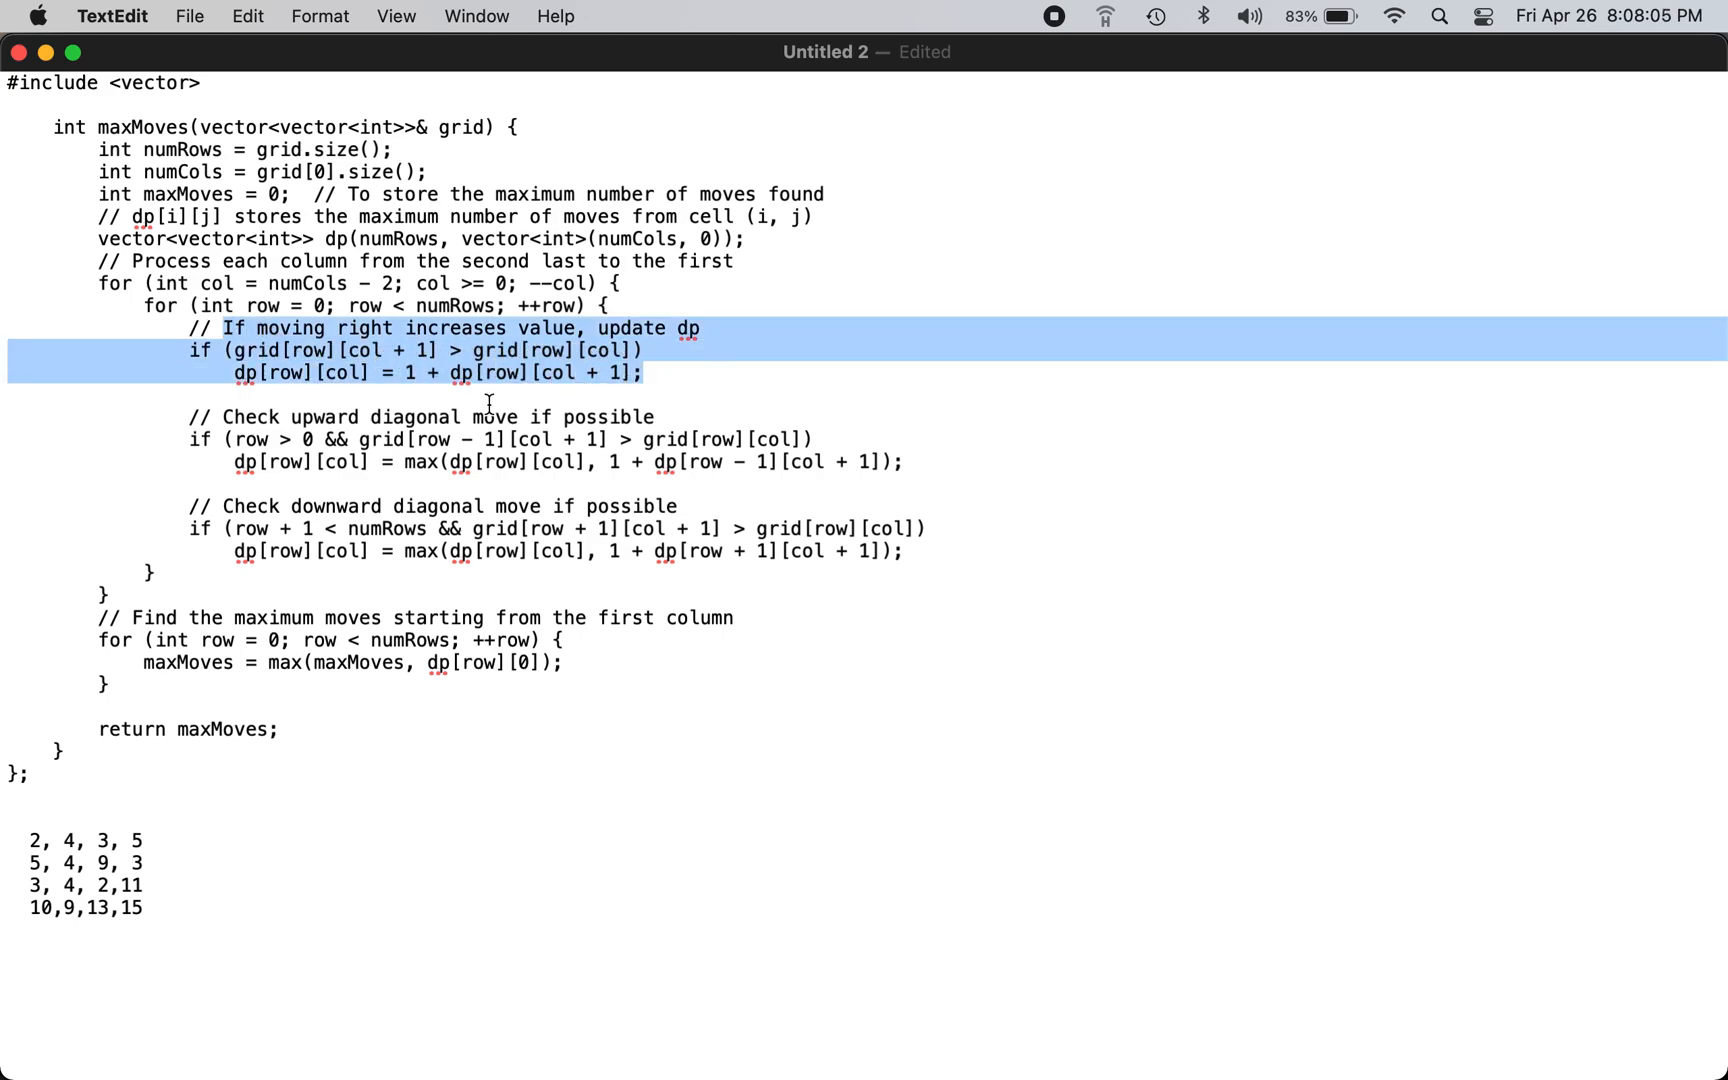
click(330, 462)
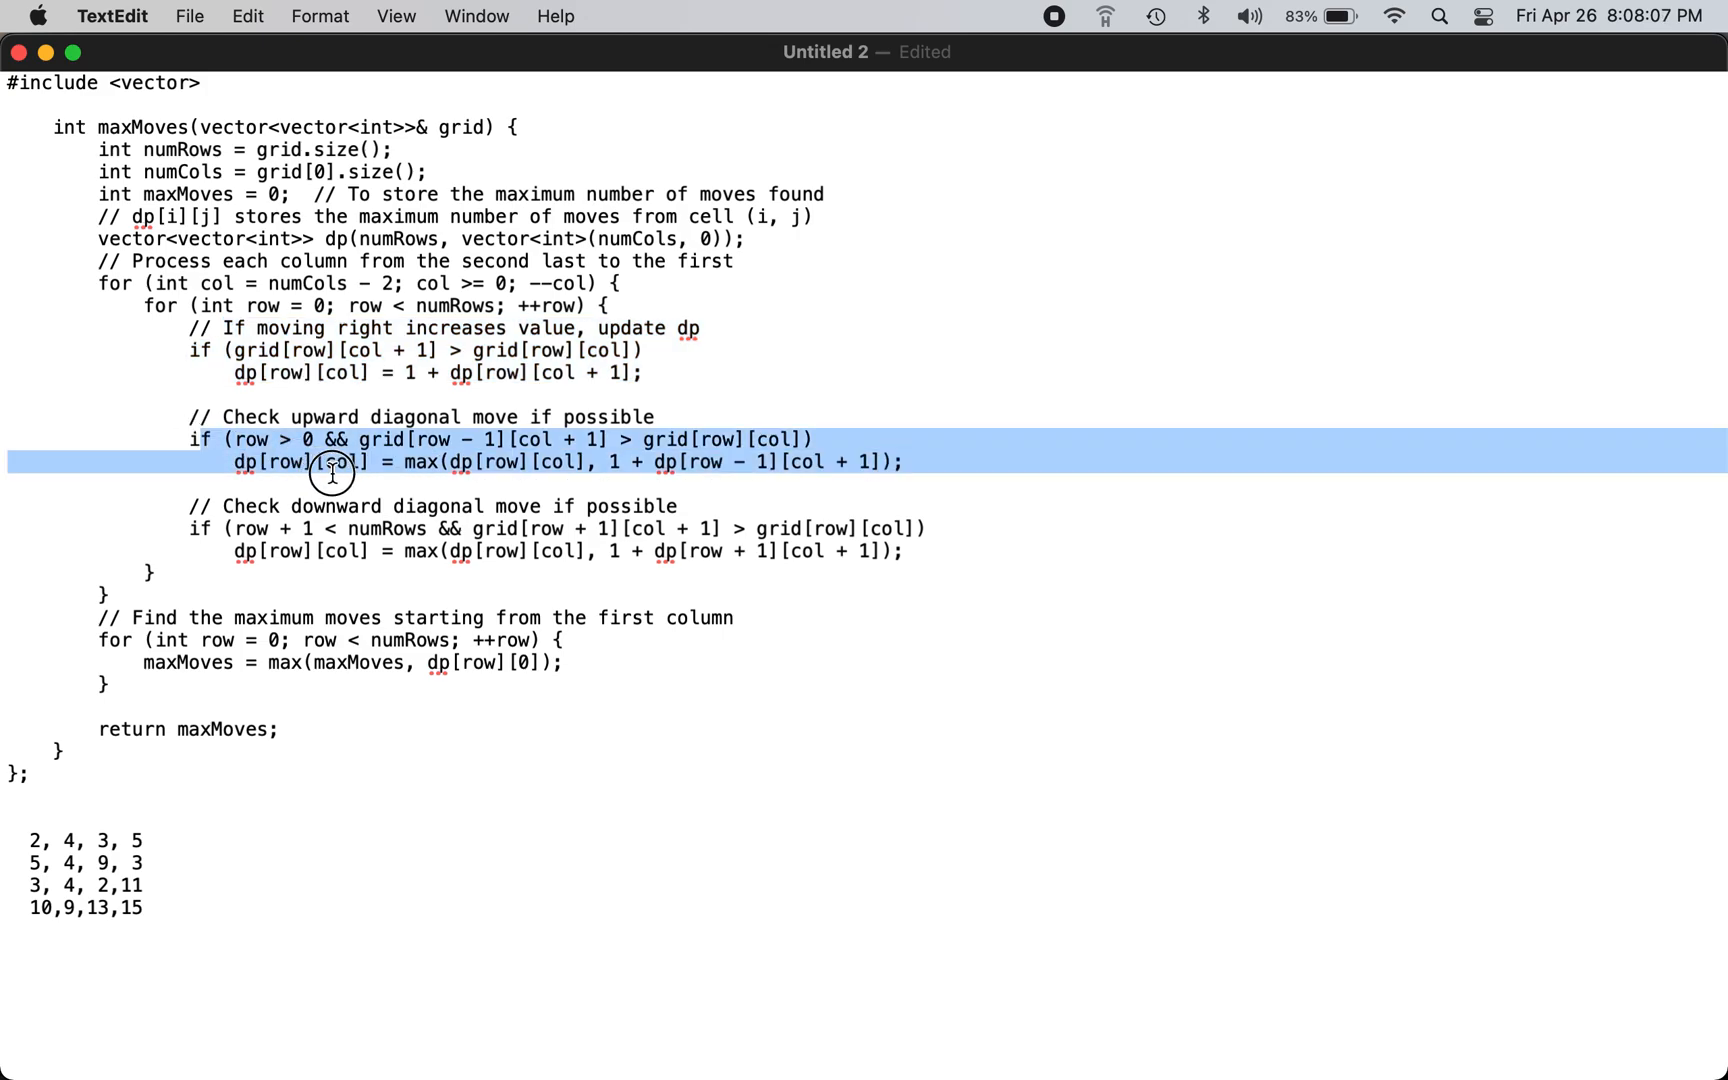
click(202, 512)
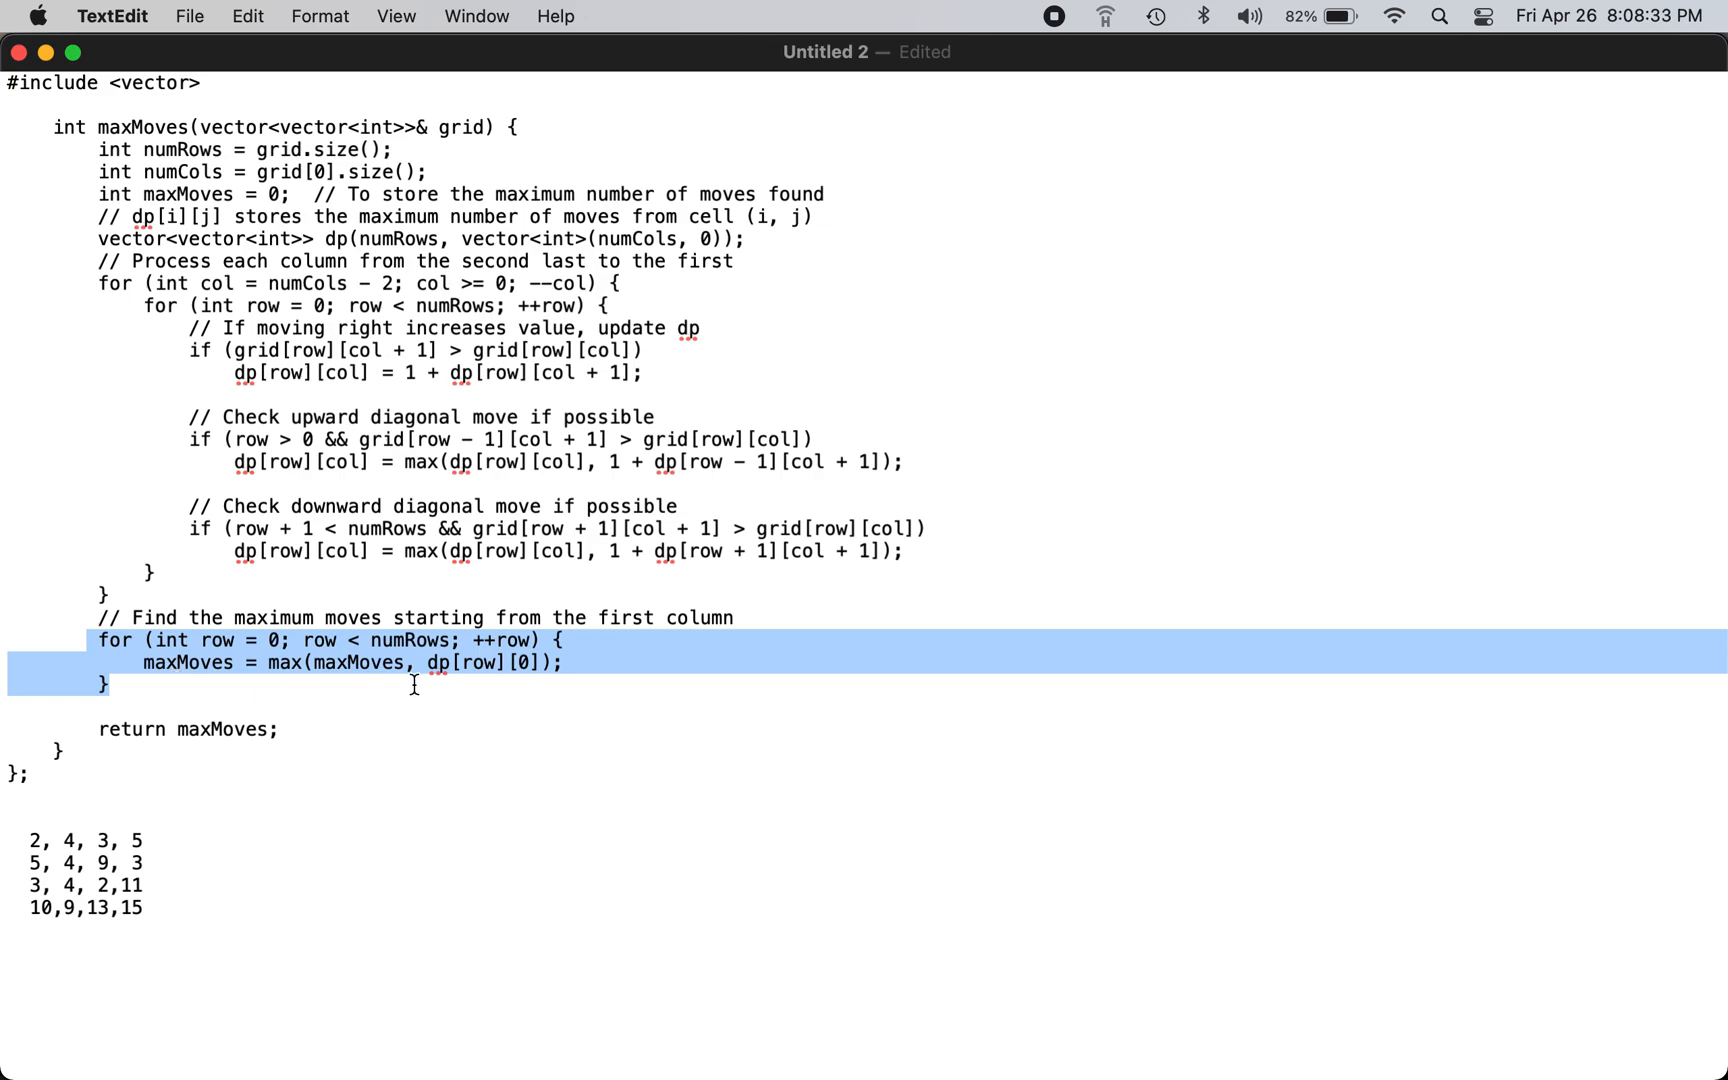
mouse_move(530, 664)
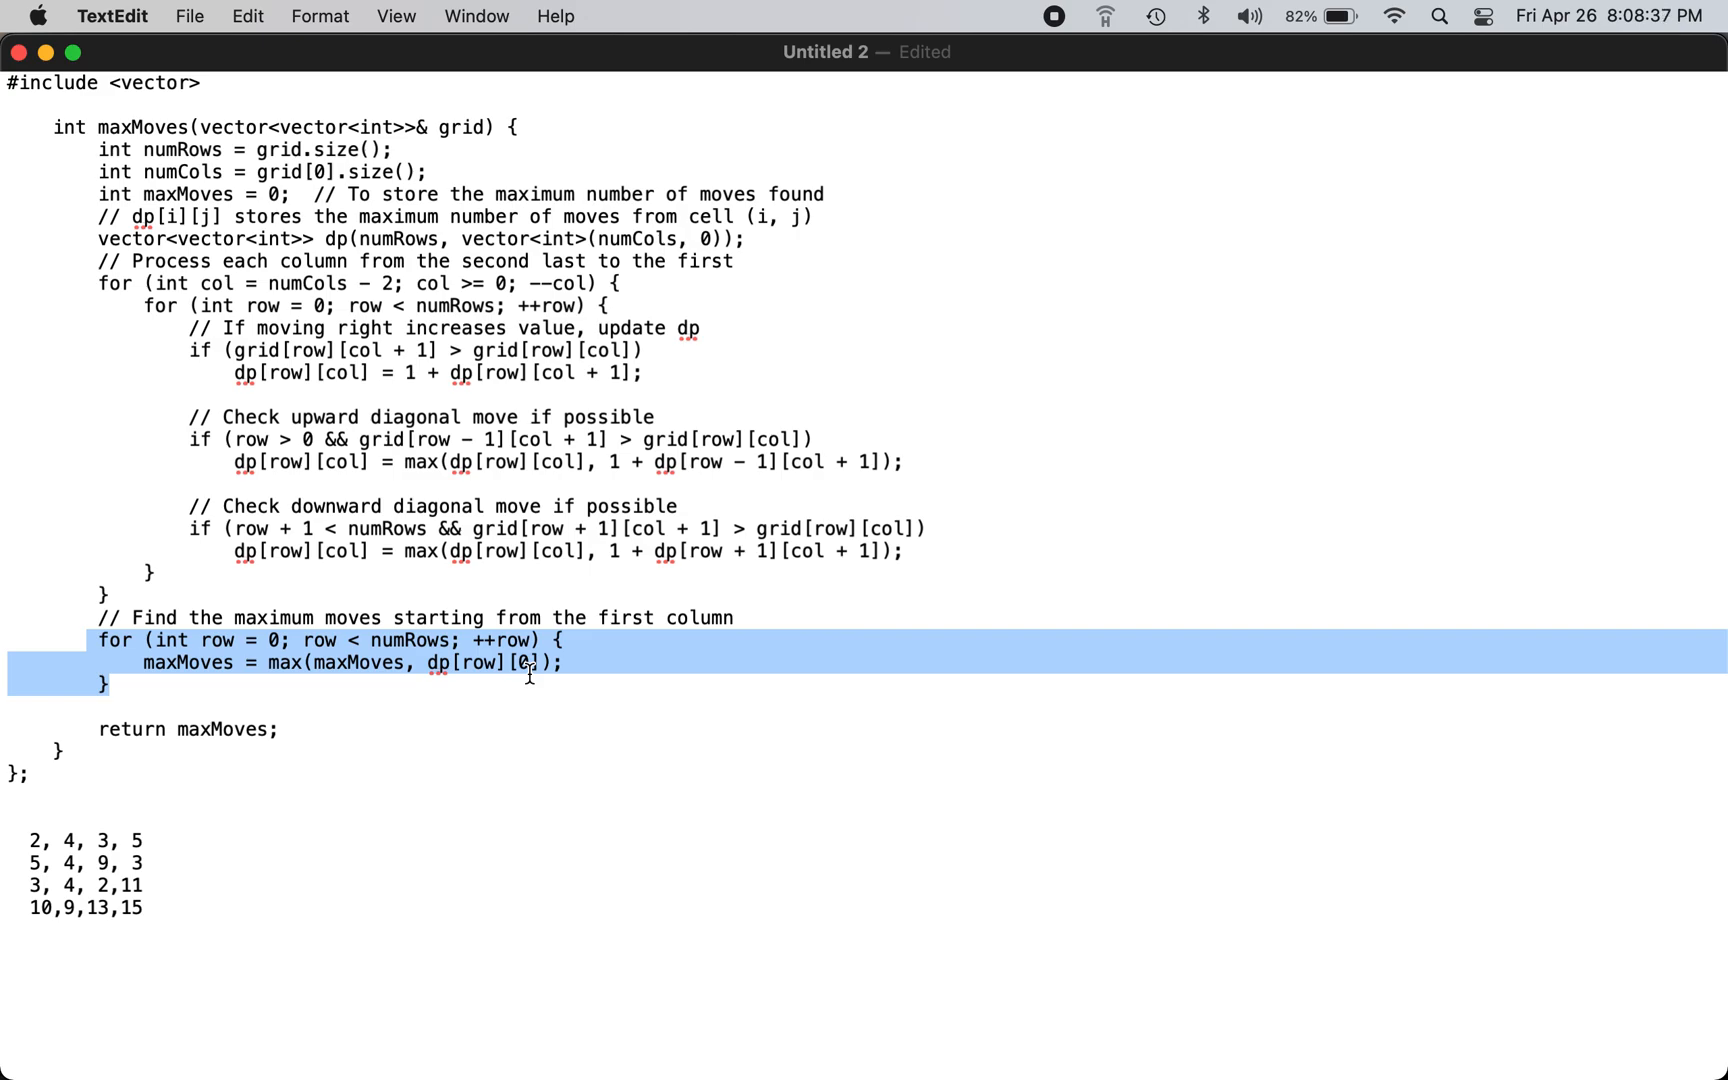
click(554, 662)
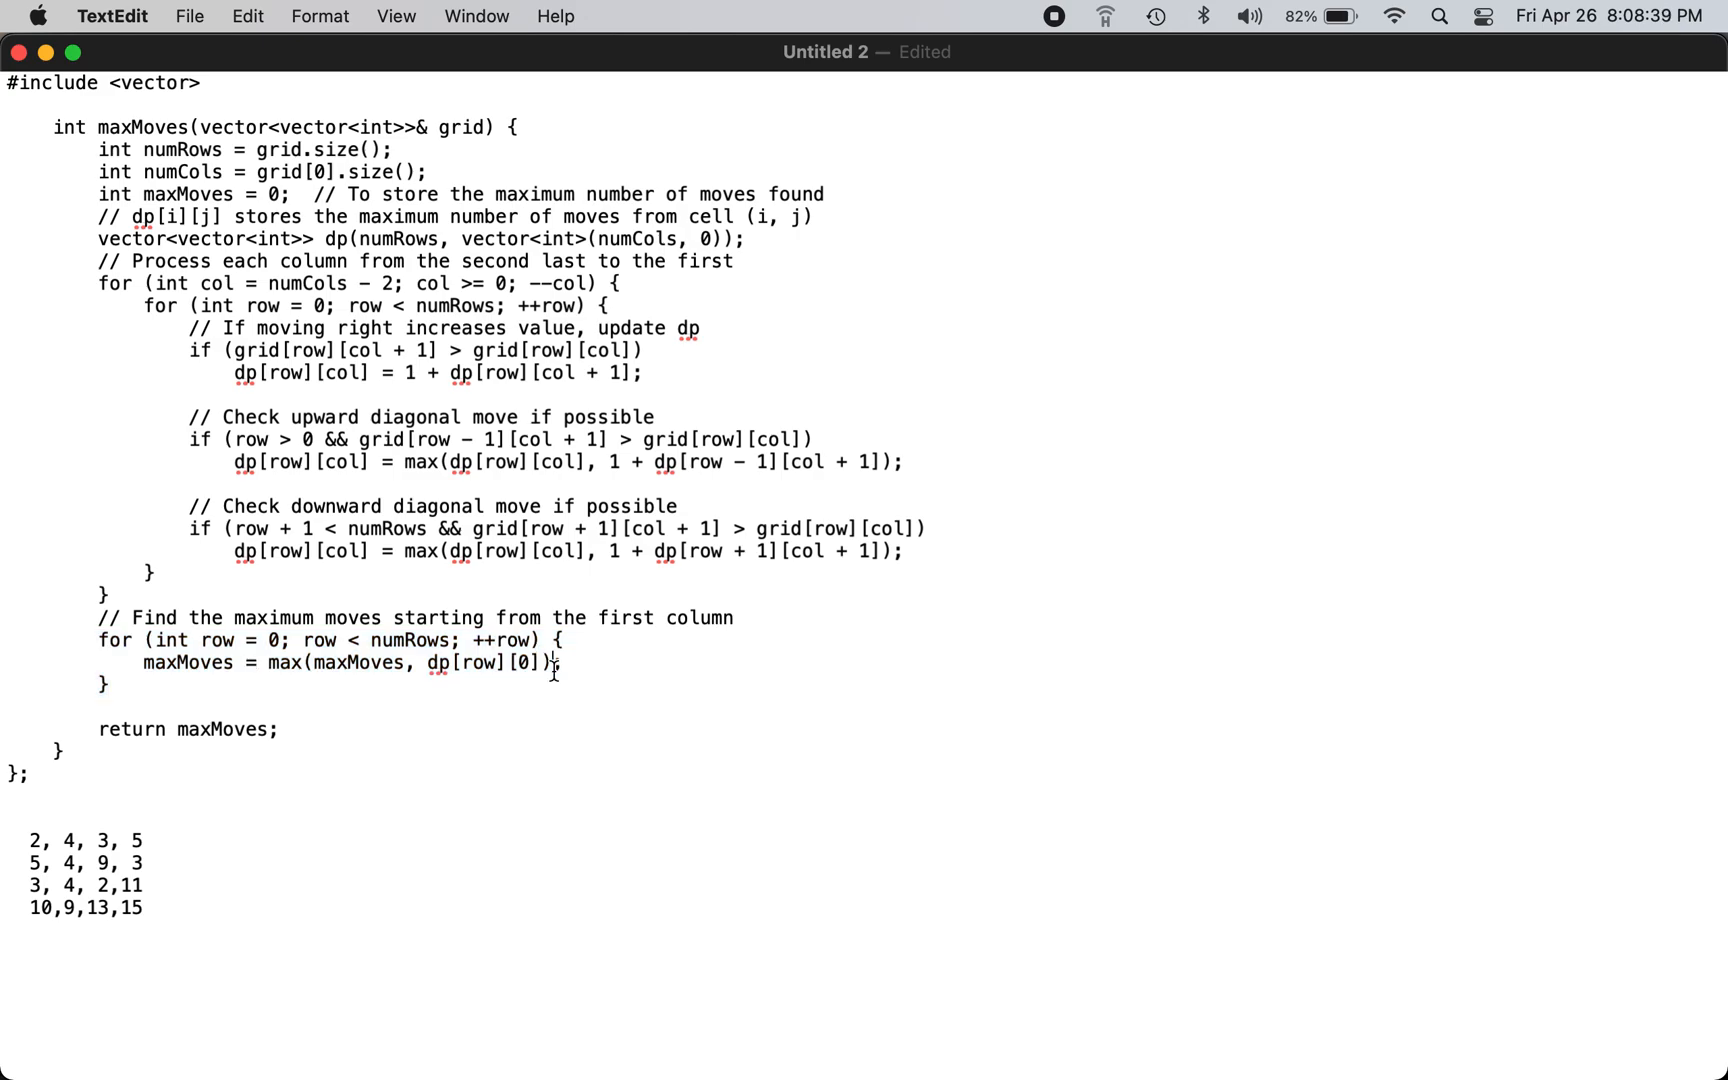